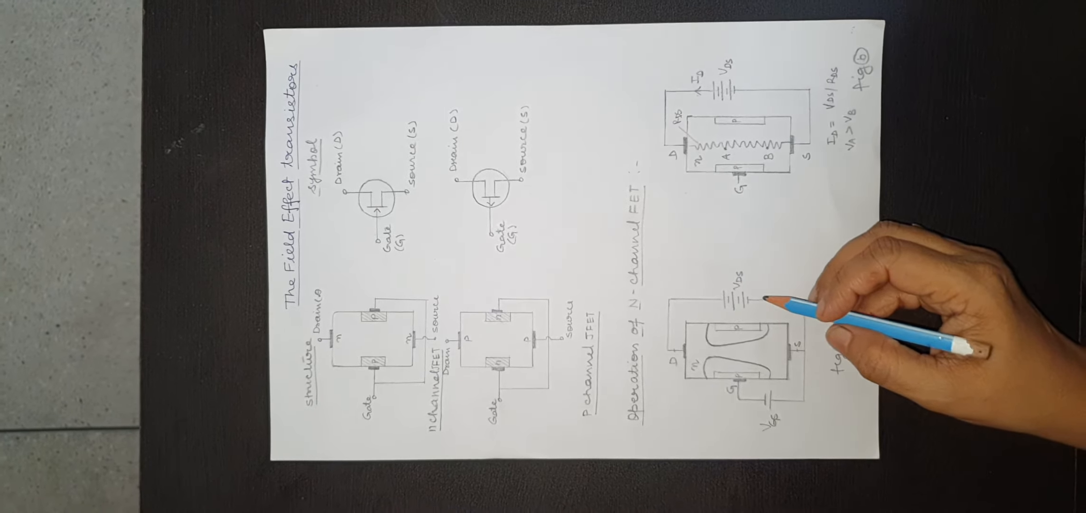
mouse_move(796, 333)
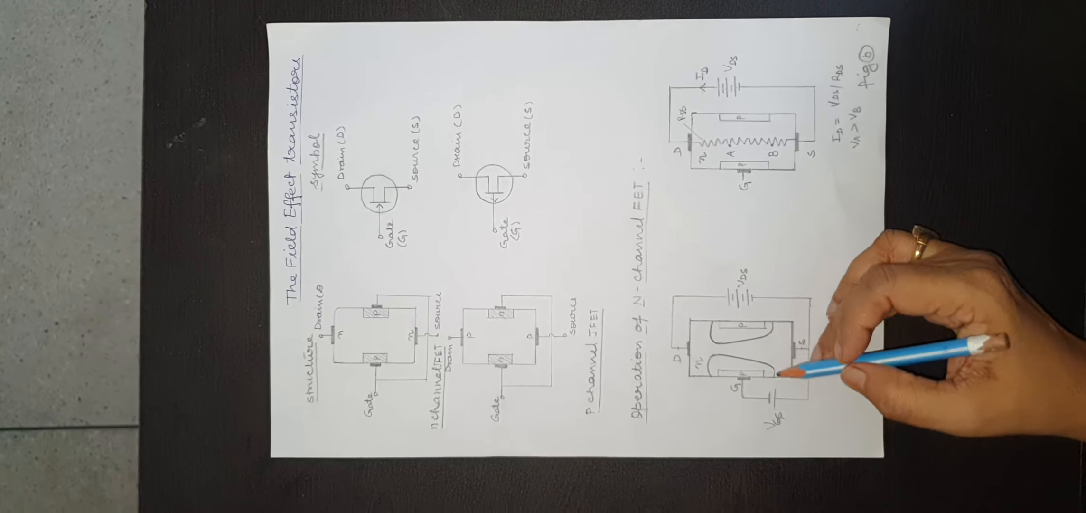